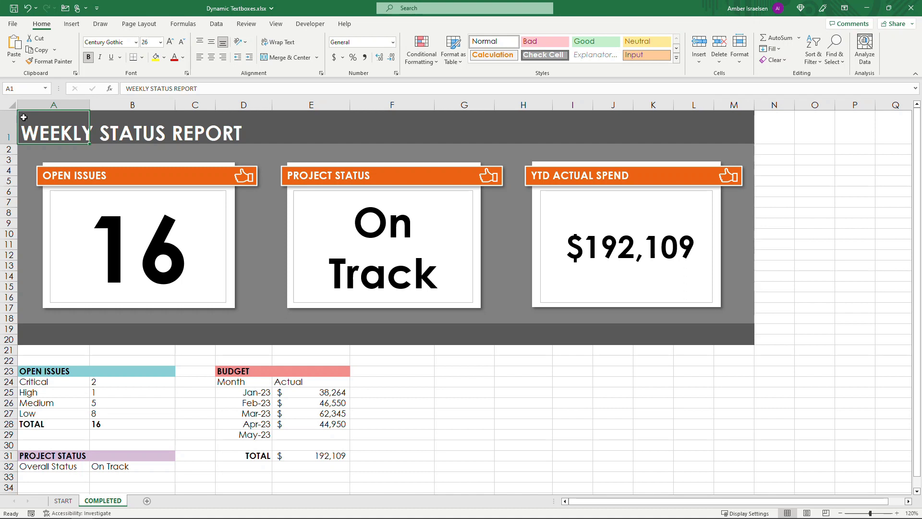
mouse_move(175, 206)
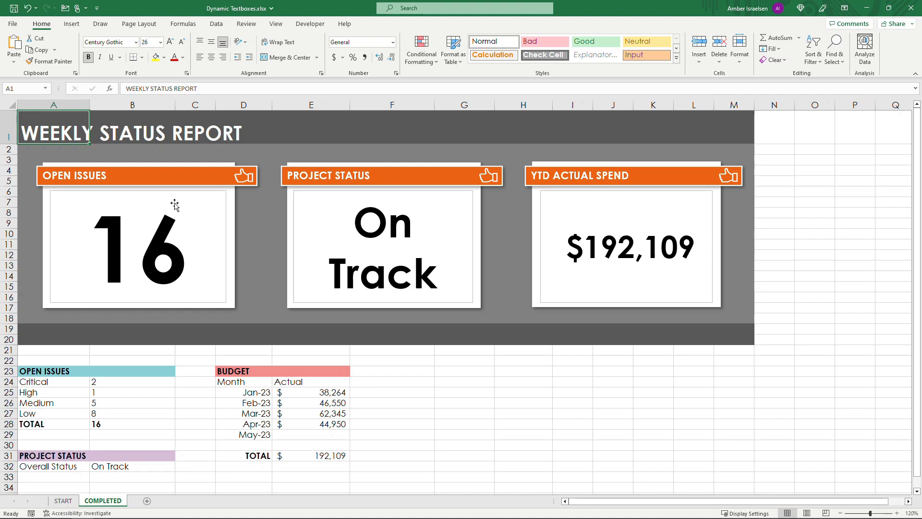
On COMPLETED, reveal the Open Issues box formula, raise the High count, and set project status to At Risk
click(138, 246)
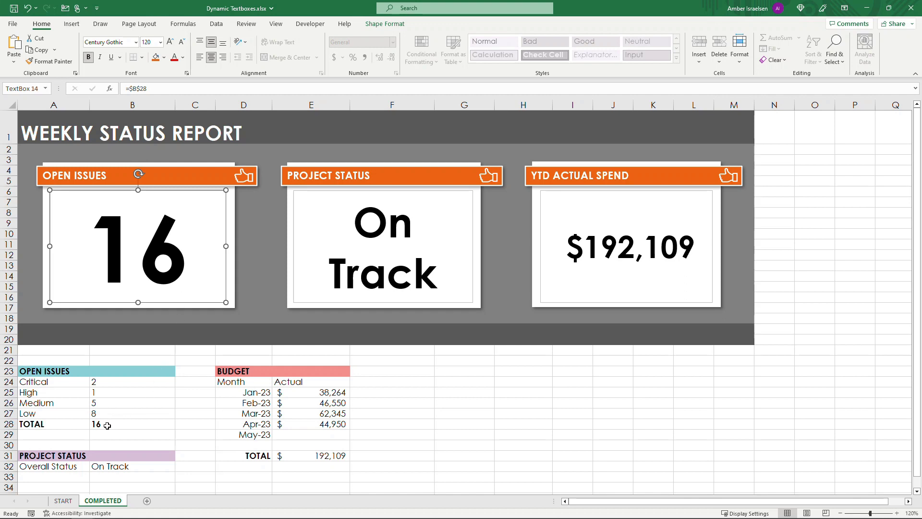
click(131, 423)
text(5)
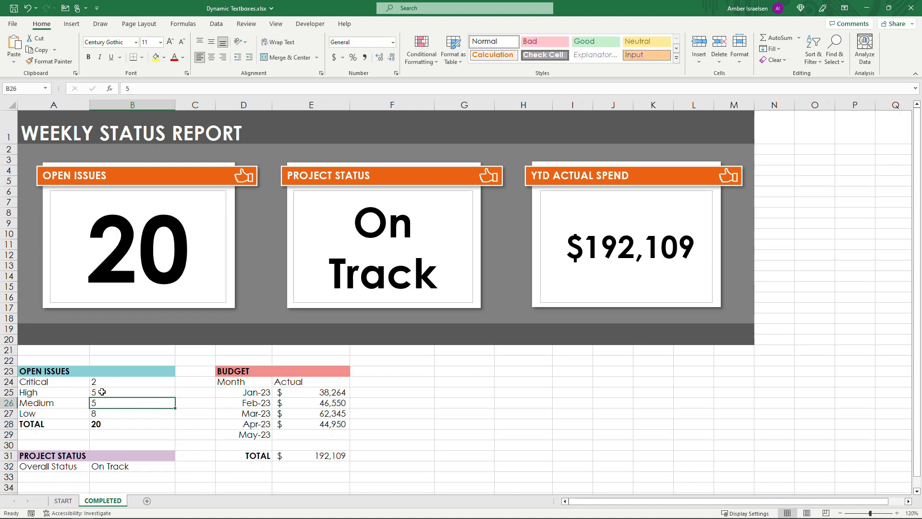
mouse_move(153, 305)
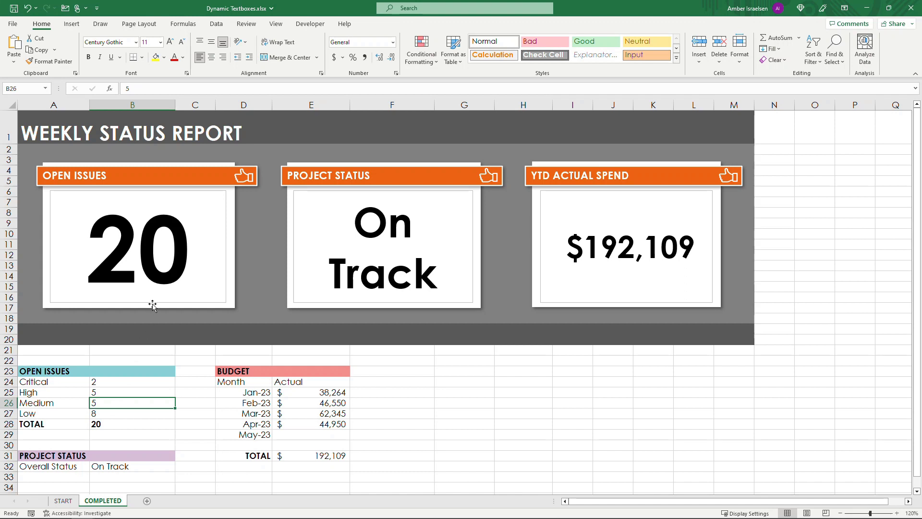
click(382, 247)
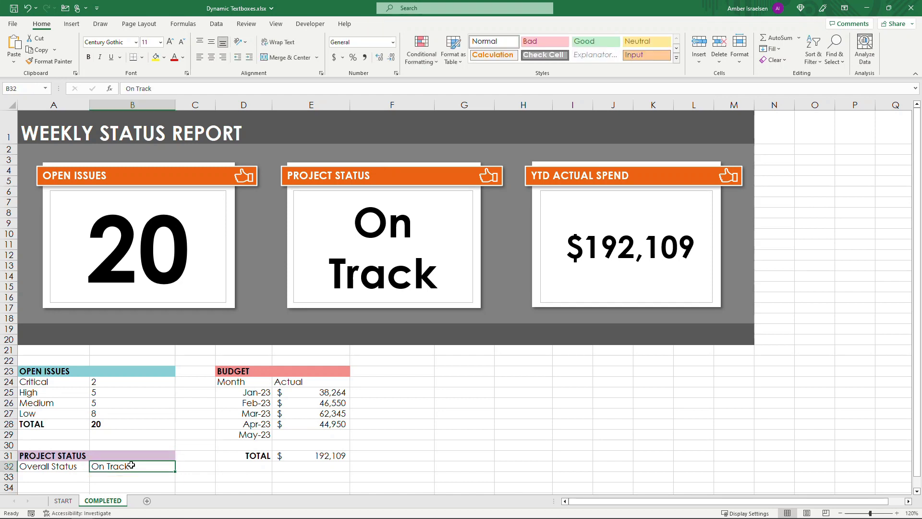
text(At Risk)
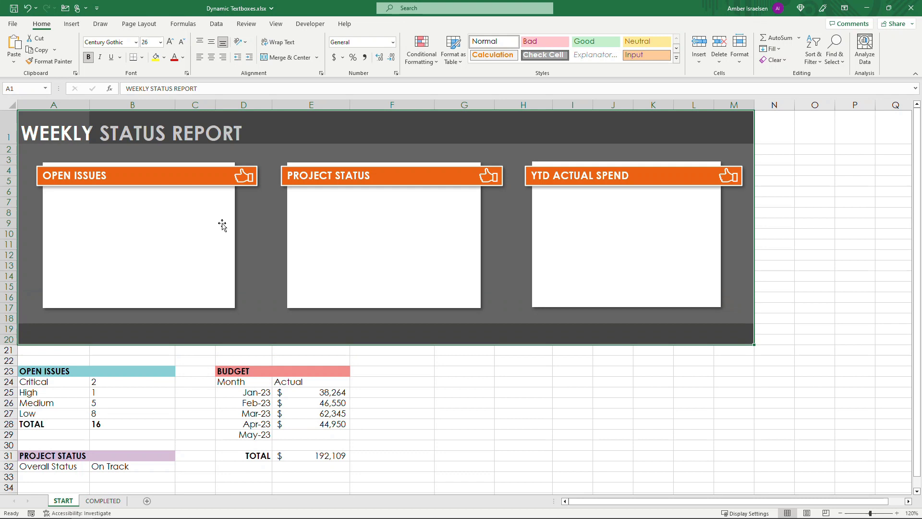
Draw a new empty text box inside the white Open Issues card via Insert > Text Box
click(139, 235)
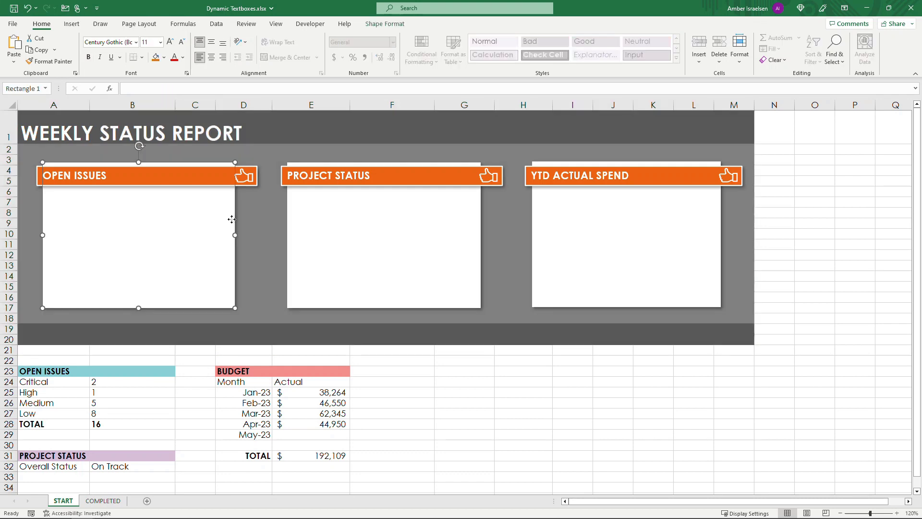
click(52, 125)
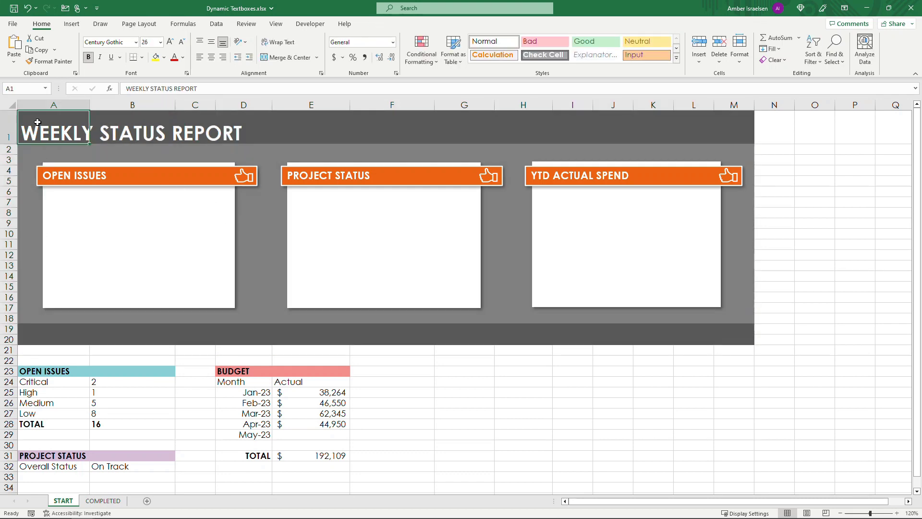
click(71, 23)
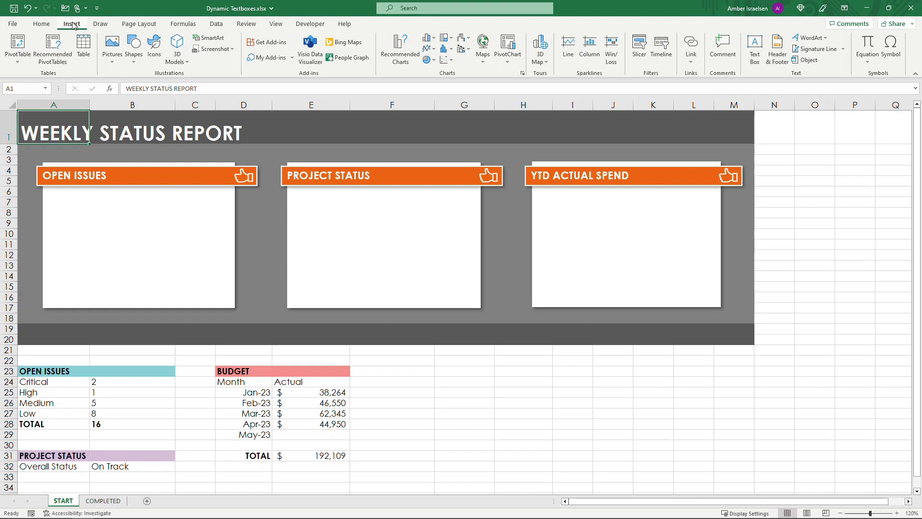
click(754, 48)
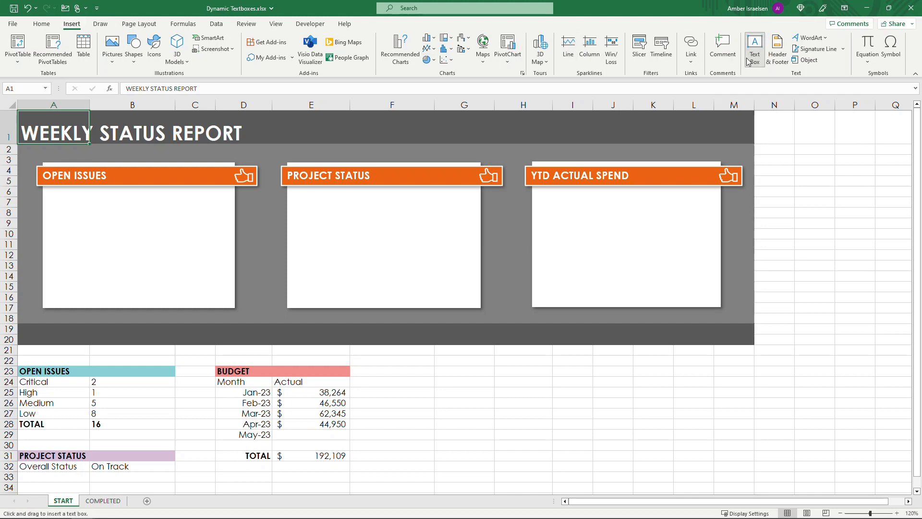
click(755, 46)
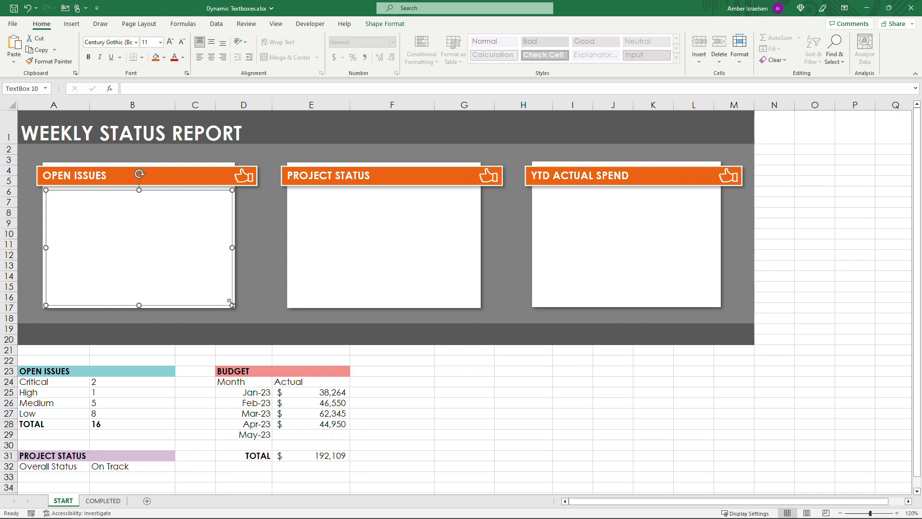
text(Text)
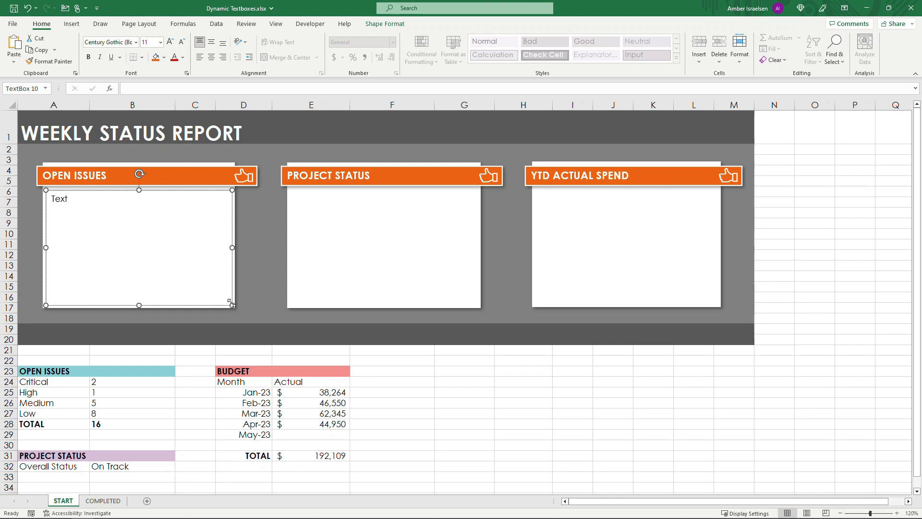
click(130, 424)
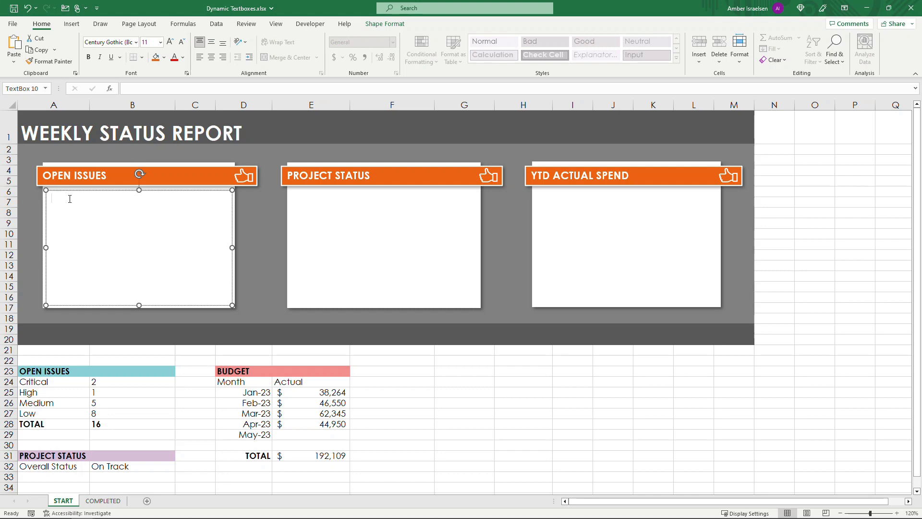
mouse_move(47, 210)
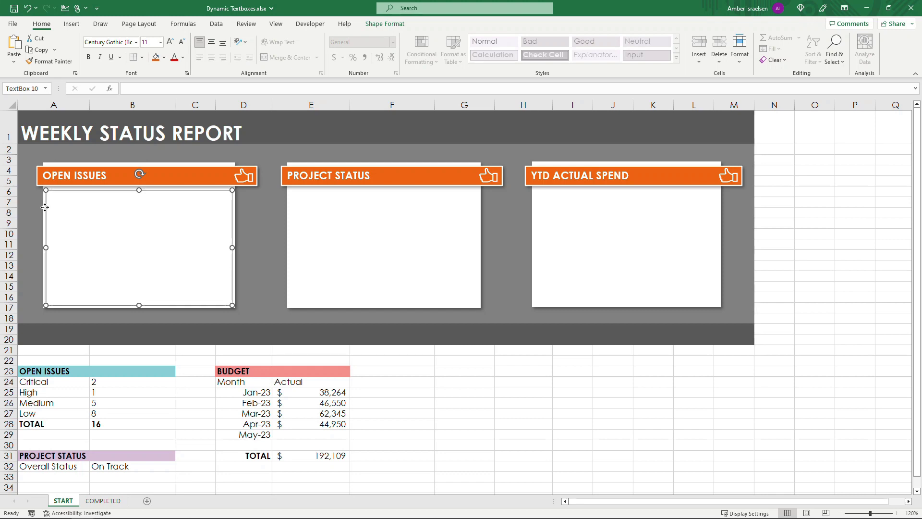
mouse_move(43, 199)
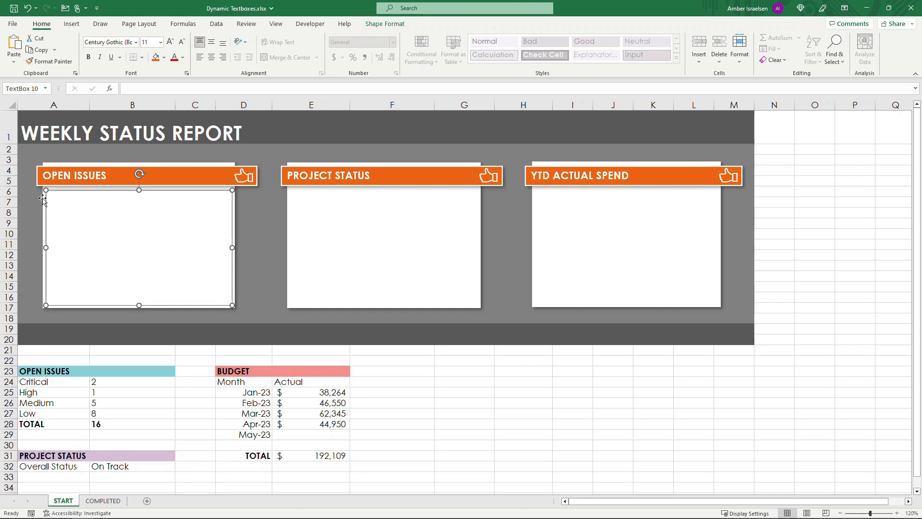
Link the Open Issues text box to the total in B28, then raise the High count so it shows 70
double_click(139, 247)
text(=)
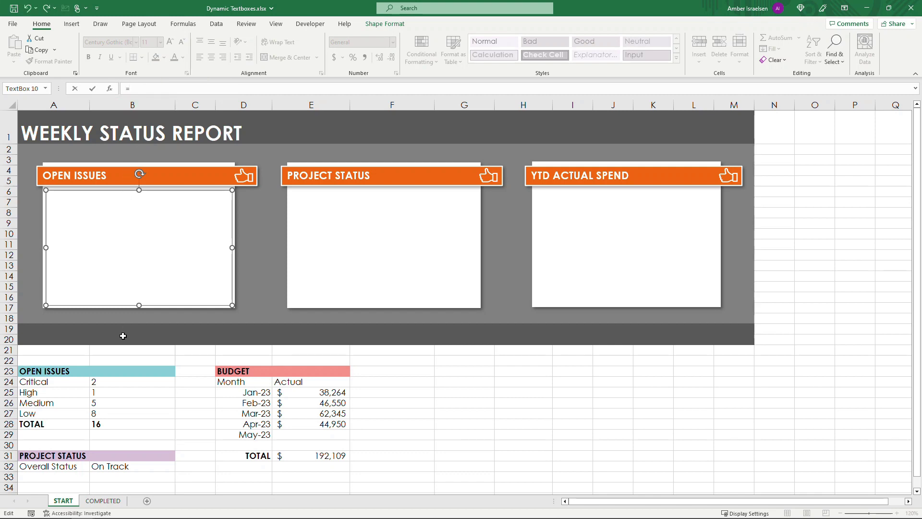
click(129, 423)
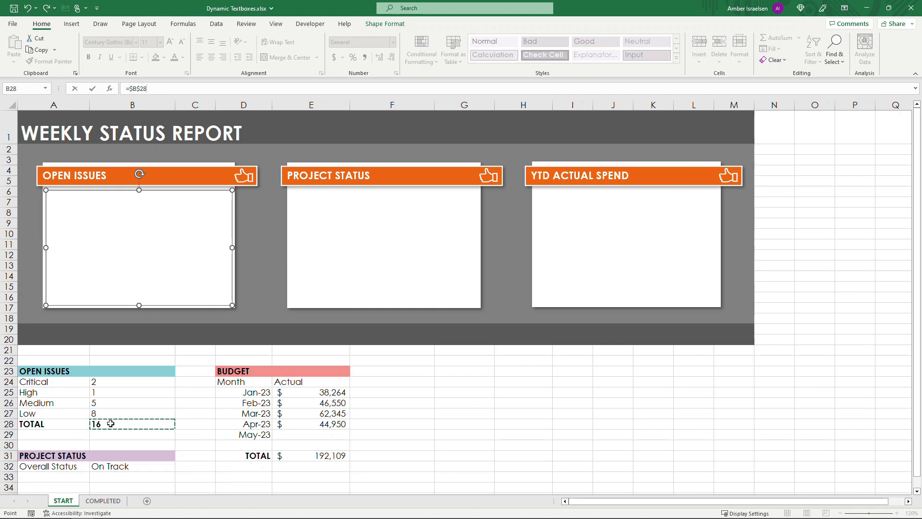
key(enter)
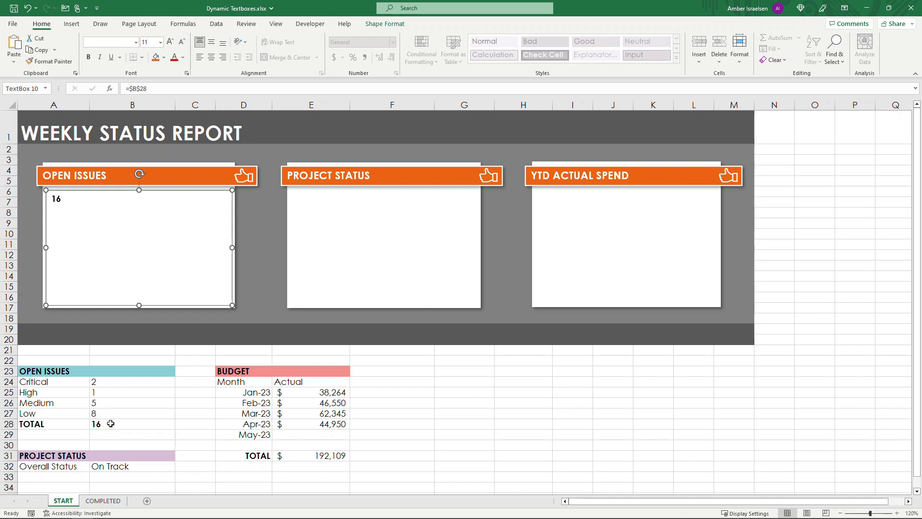
click(132, 392)
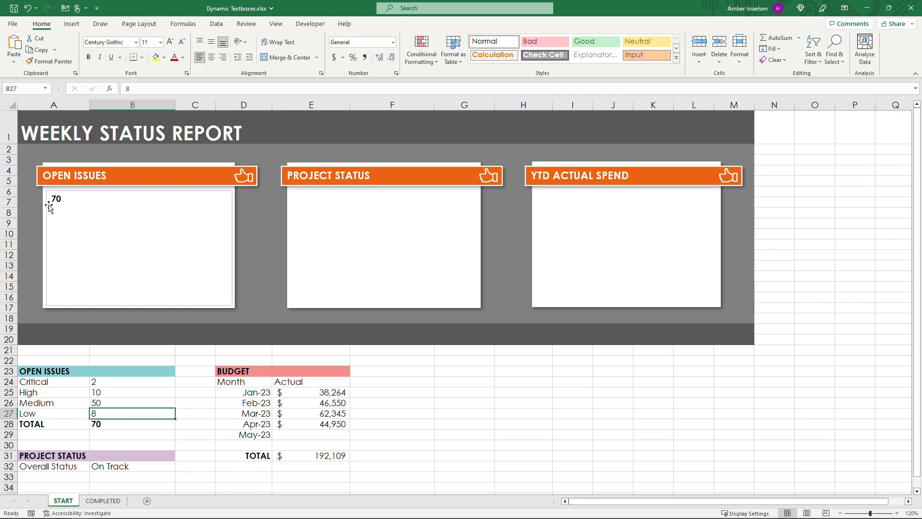
Format the linked 70 in the Open Issues box large, bold and centered
click(139, 246)
text(60)
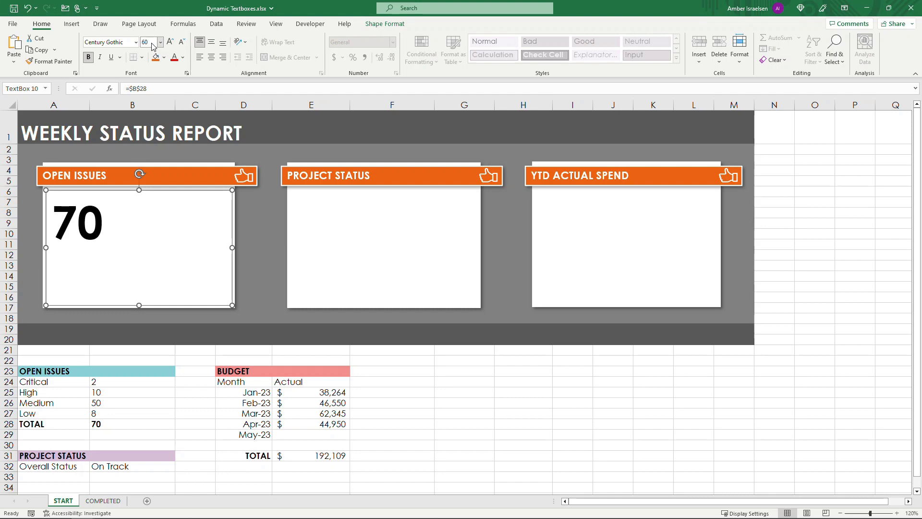
click(210, 57)
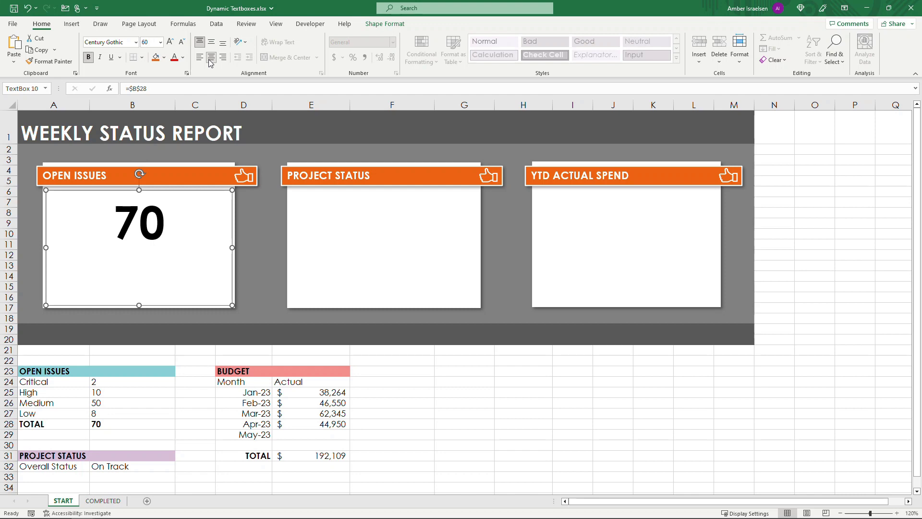
click(278, 203)
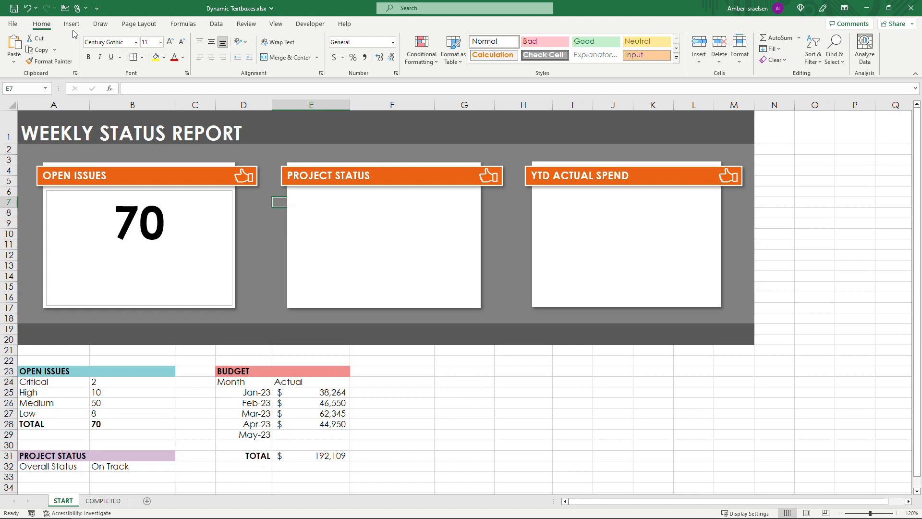
Draw a Project Status text box and link it to the overall status cell B32
click(72, 23)
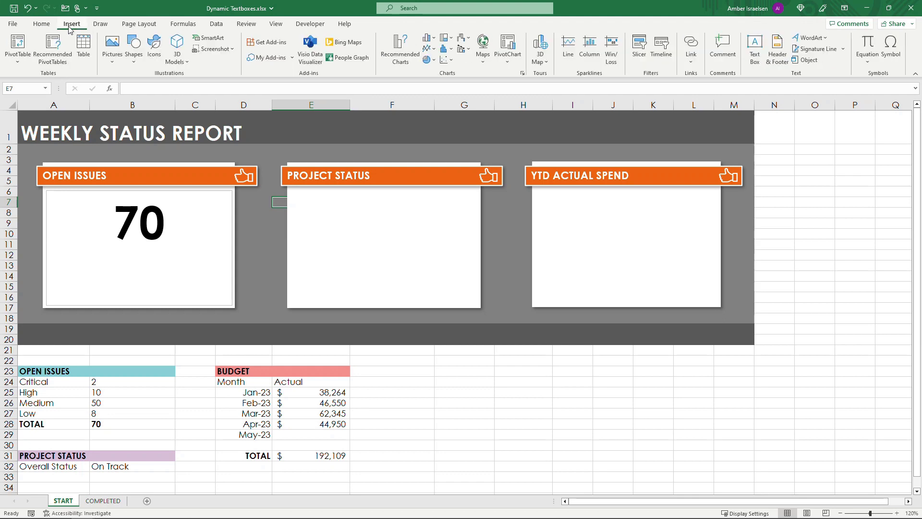
mouse_move(755, 47)
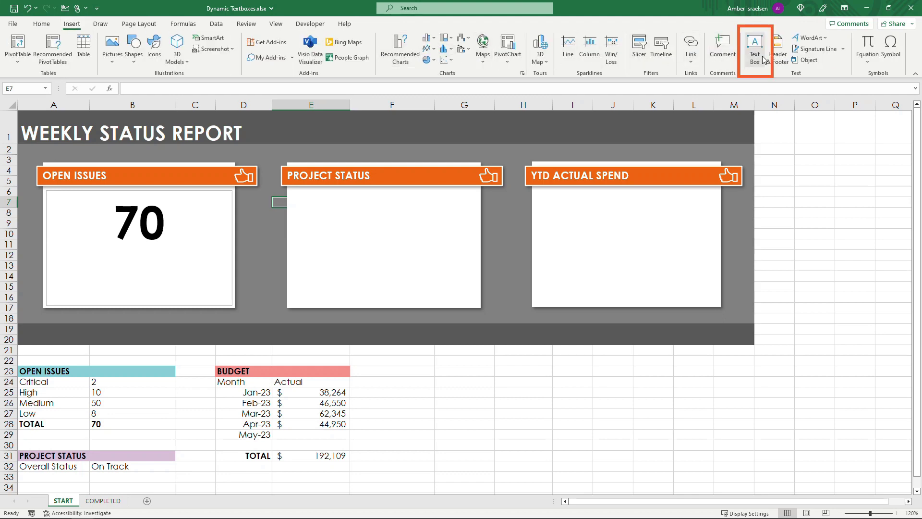
click(755, 48)
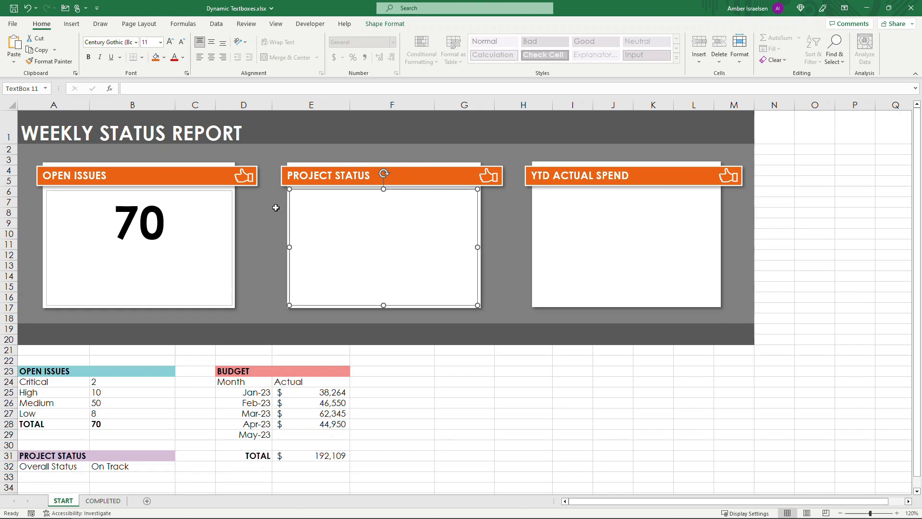
mouse_move(222, 148)
text(=)
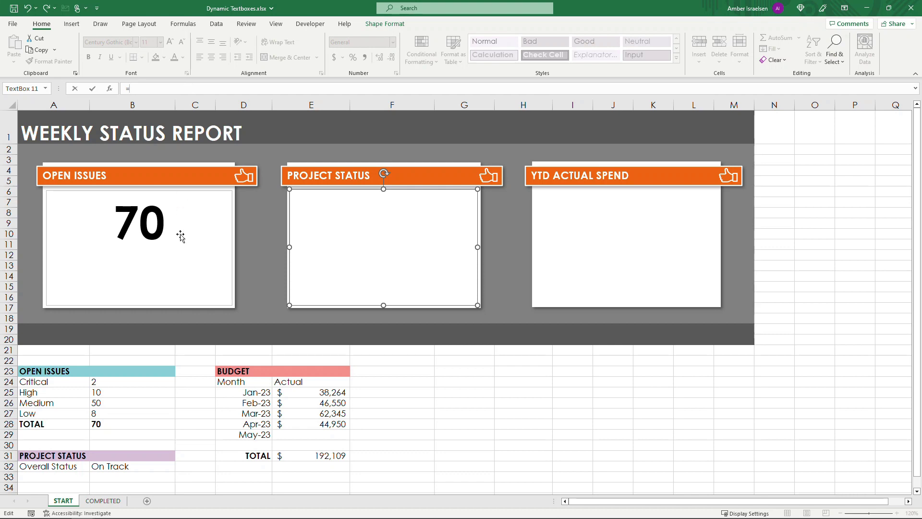
click(129, 466)
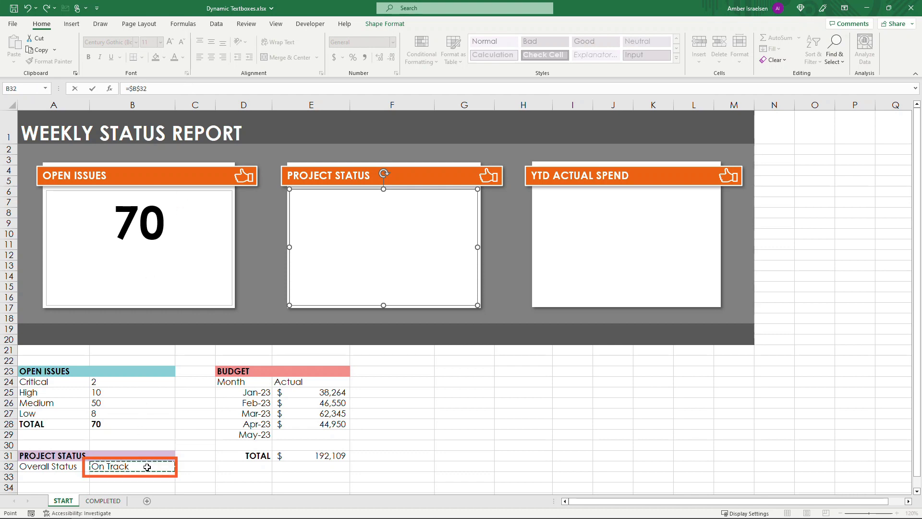
key(enter)
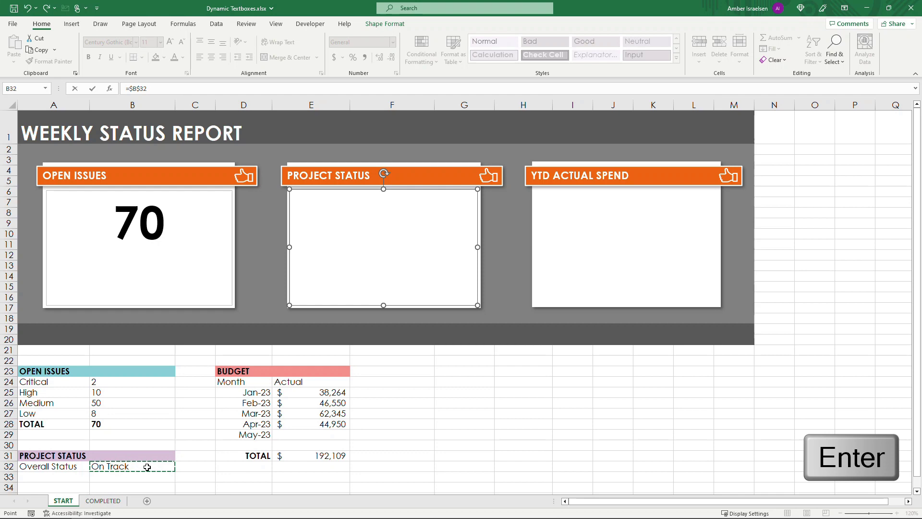
key(enter)
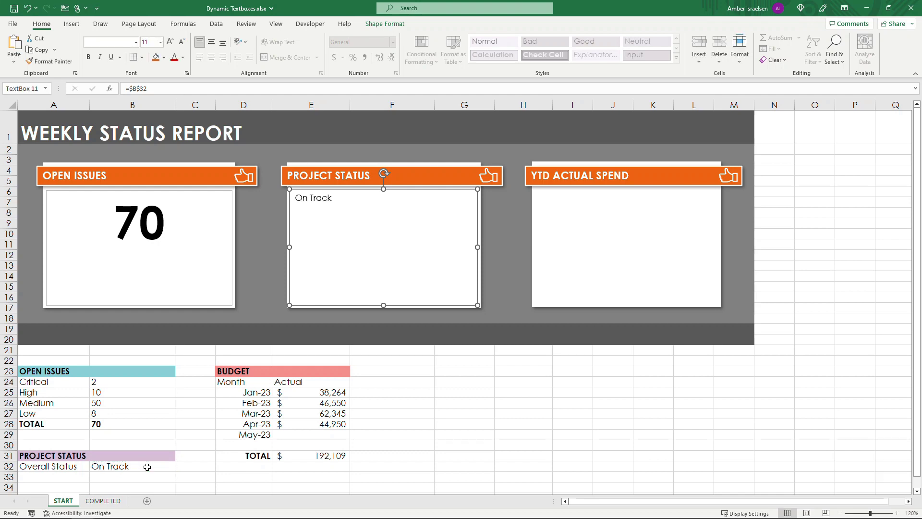
Change the overall status in B32 to At Risk so the linked box updates
click(133, 465)
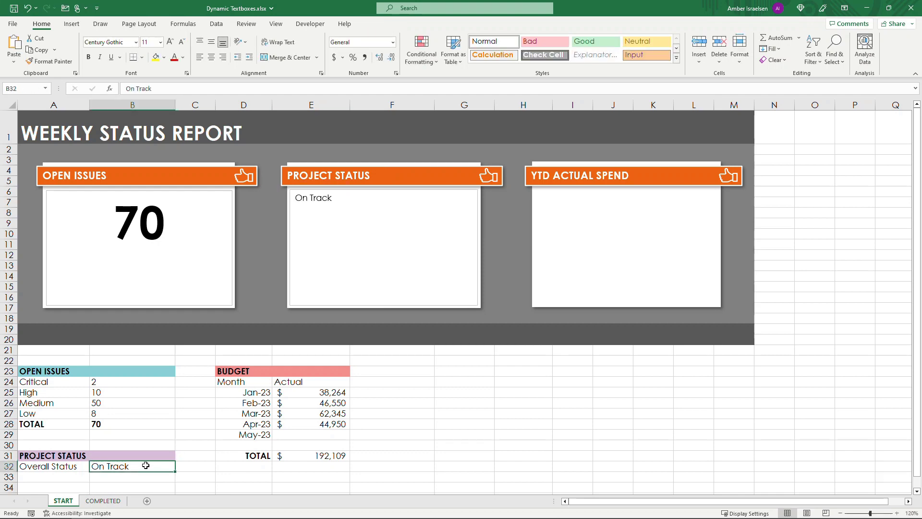
text(A)
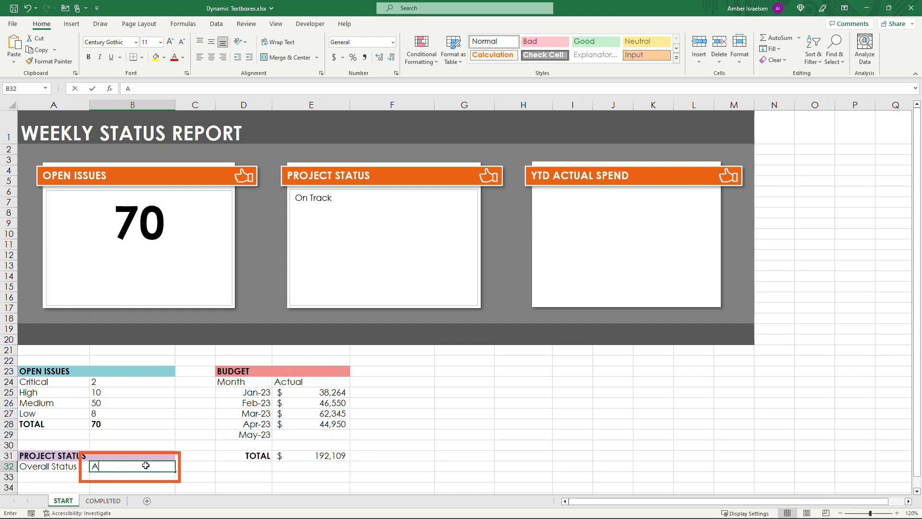
key(enter)
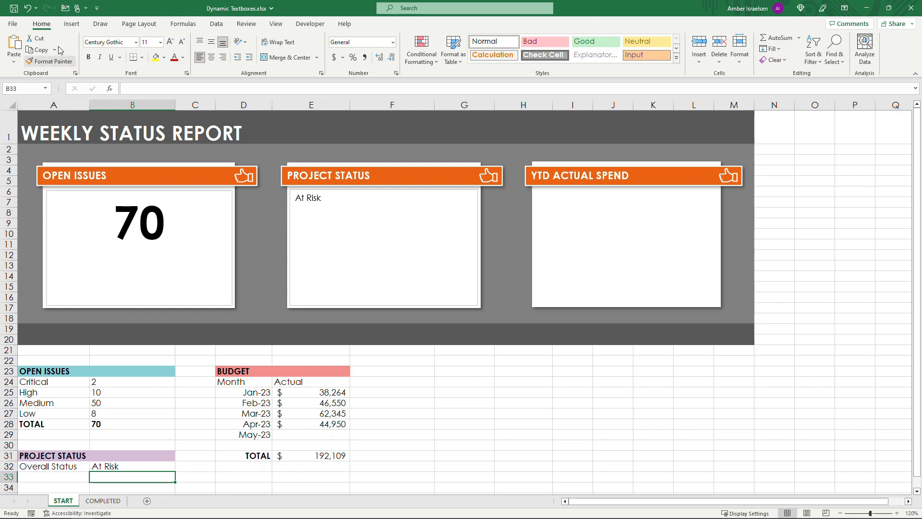
Draw a YTD Actual Spend text box linked to the budget total E31, showing $192,109
click(71, 23)
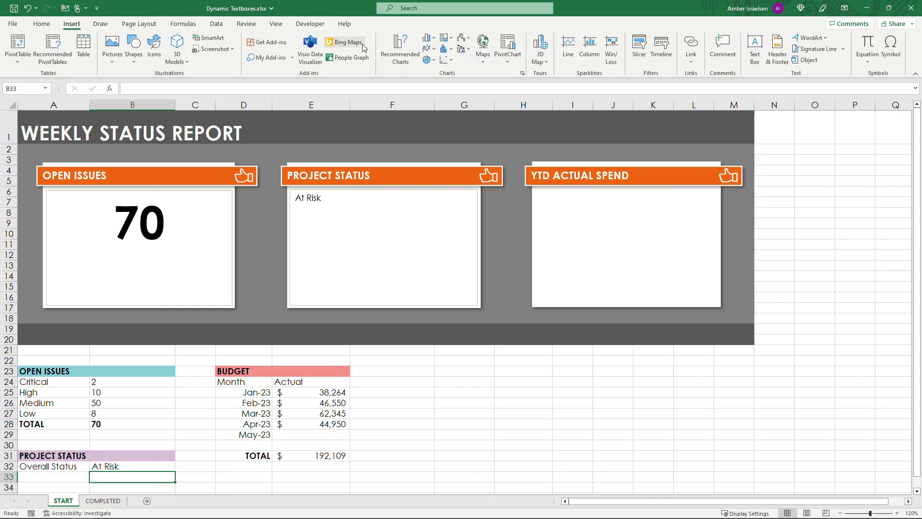
click(754, 48)
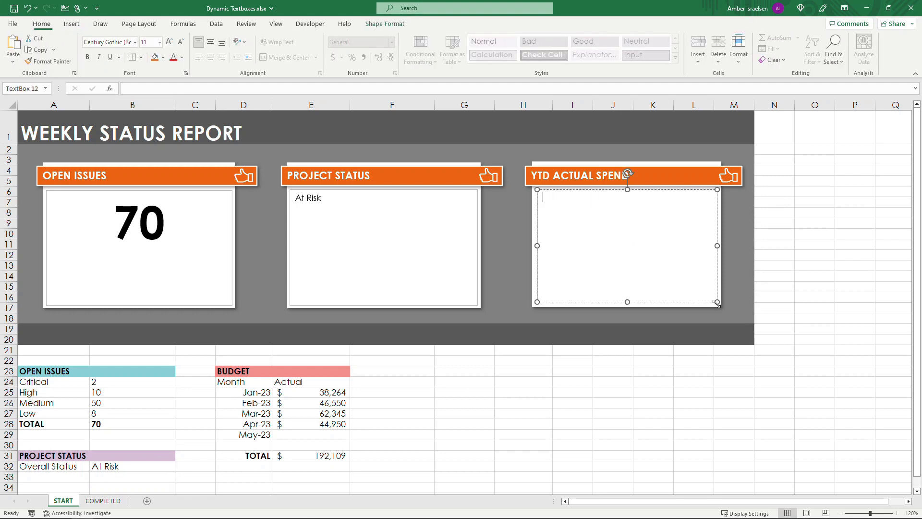
click(536, 229)
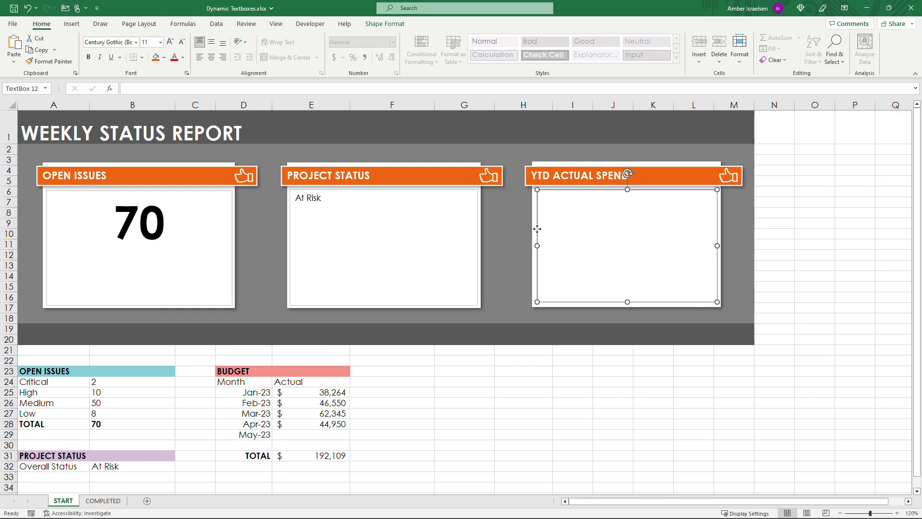
click(158, 89)
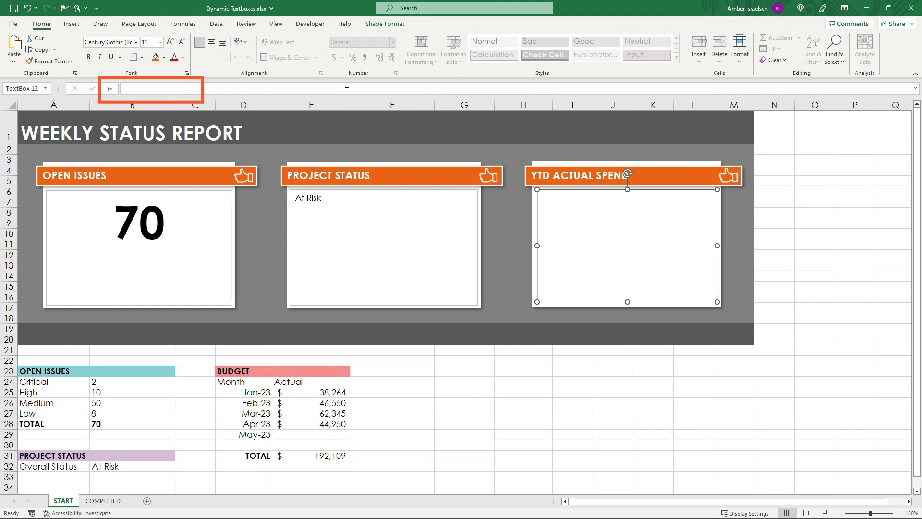
text(=)
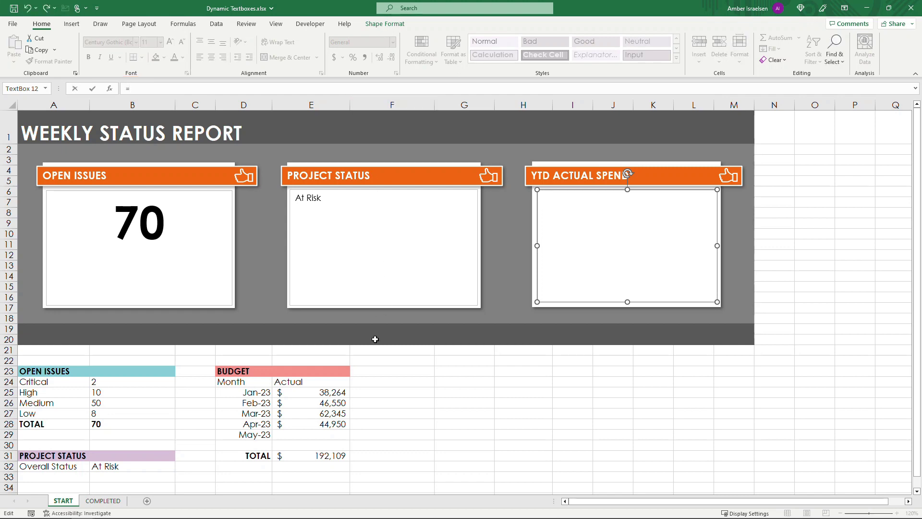
click(311, 455)
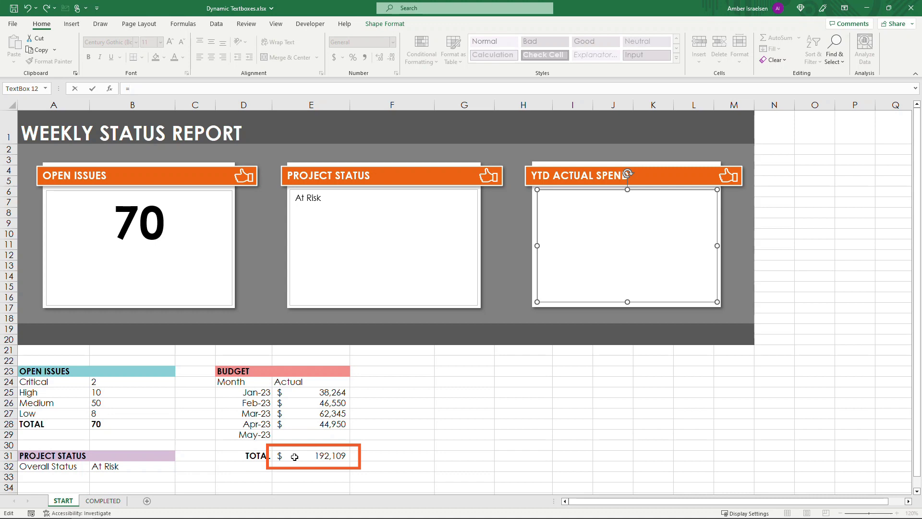
click(311, 456)
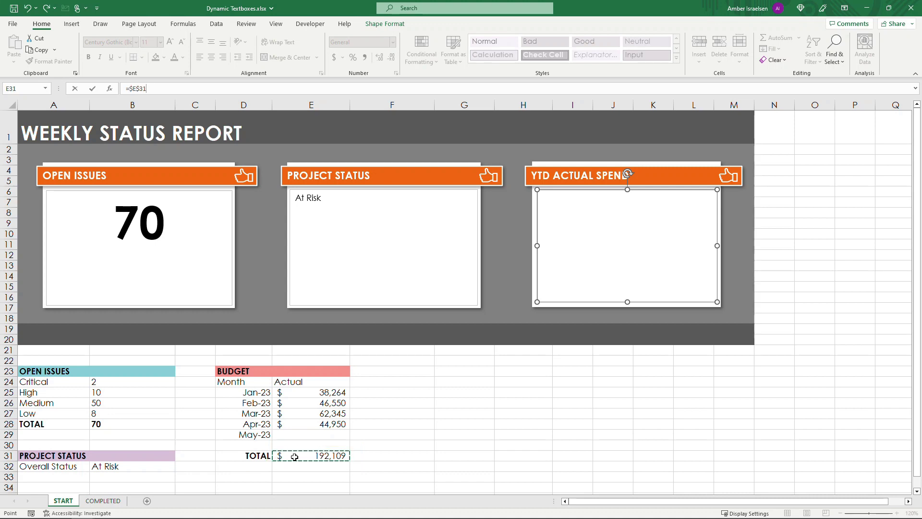
key(Enter)
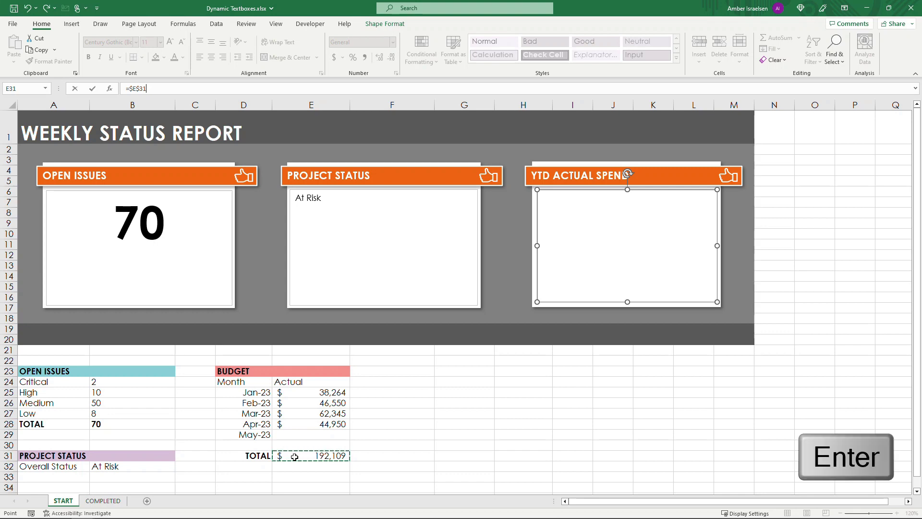
key(Return)
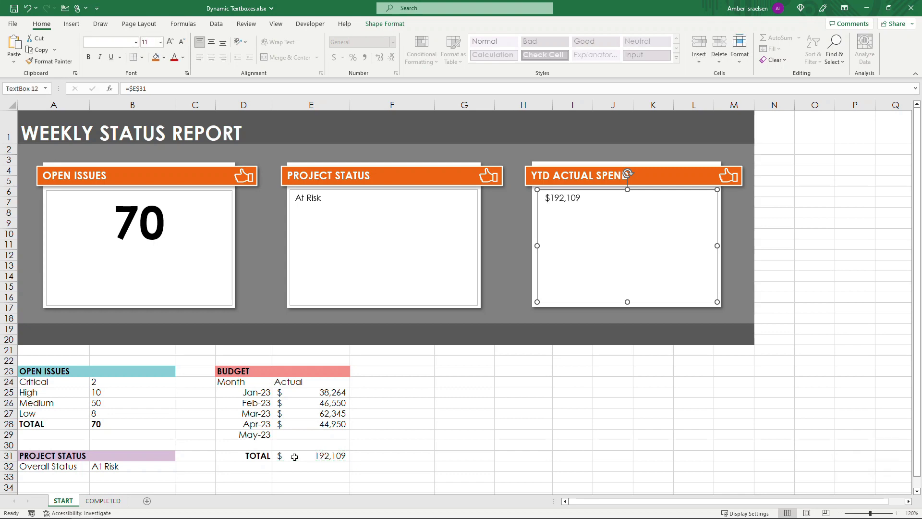
Enter 5000 as the May-23 spend in E29
click(310, 434)
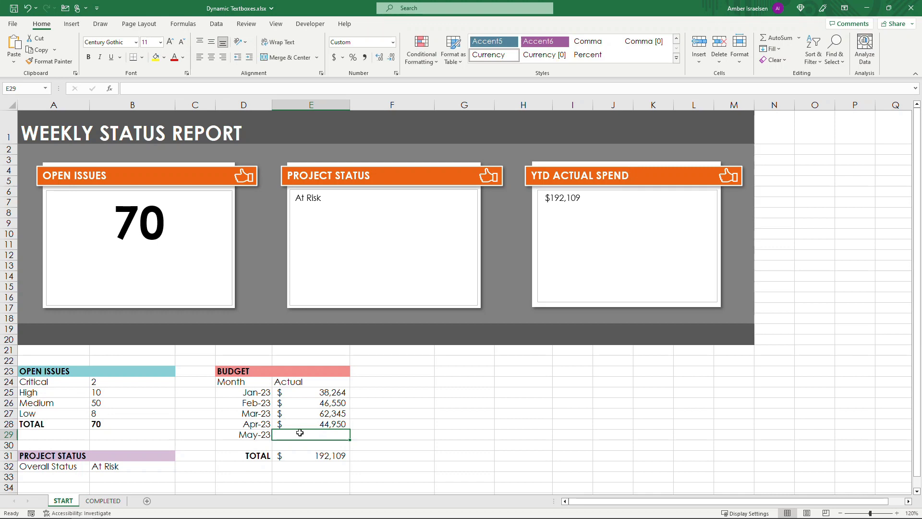
text(5000)
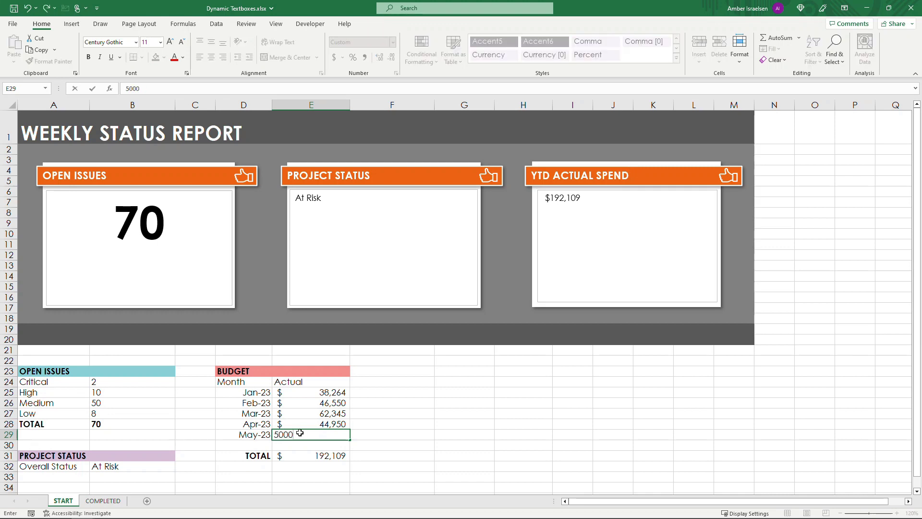